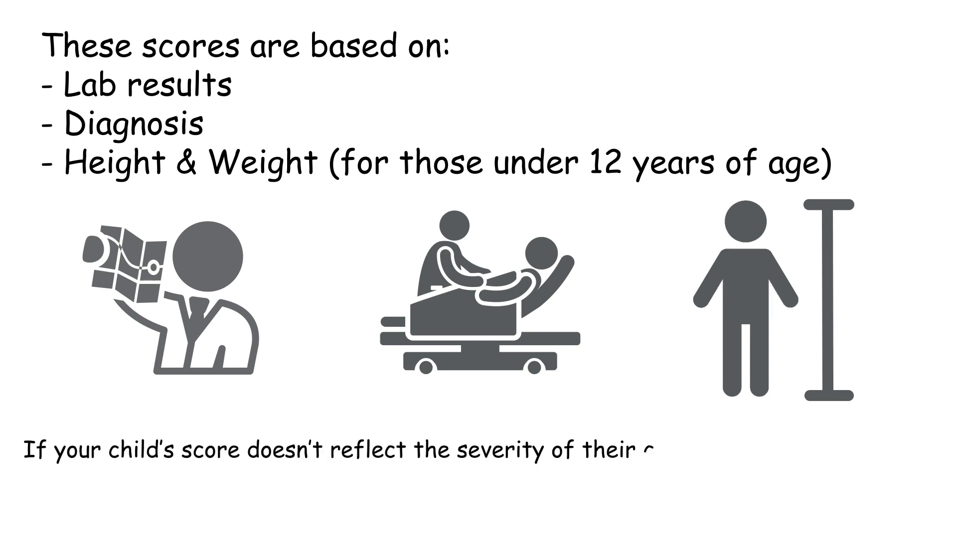
type("condition then our team mc")
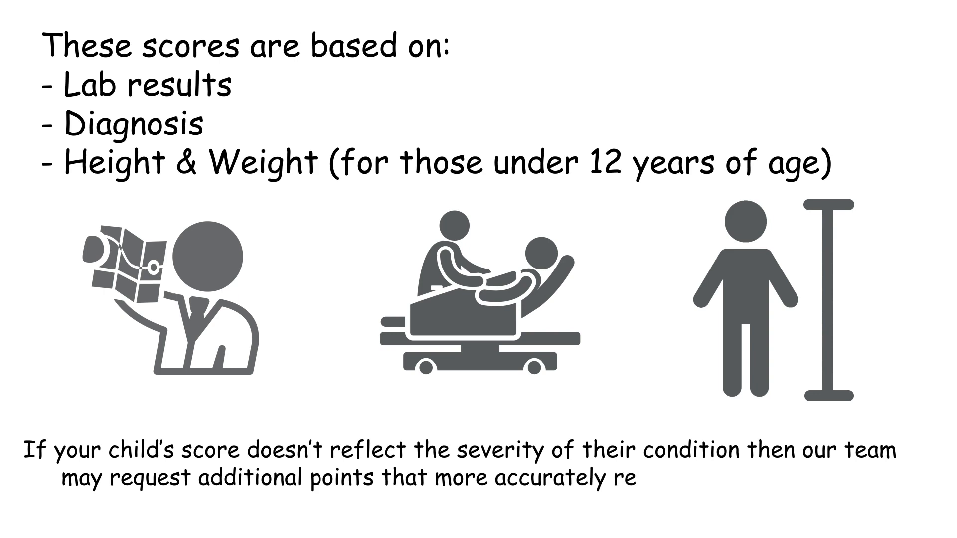
type("flects their condition")
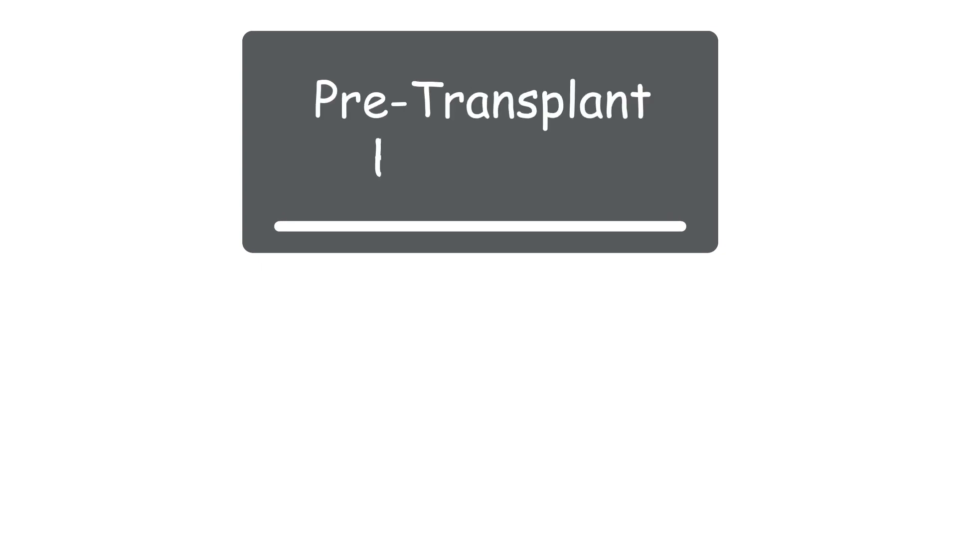
type("Education")
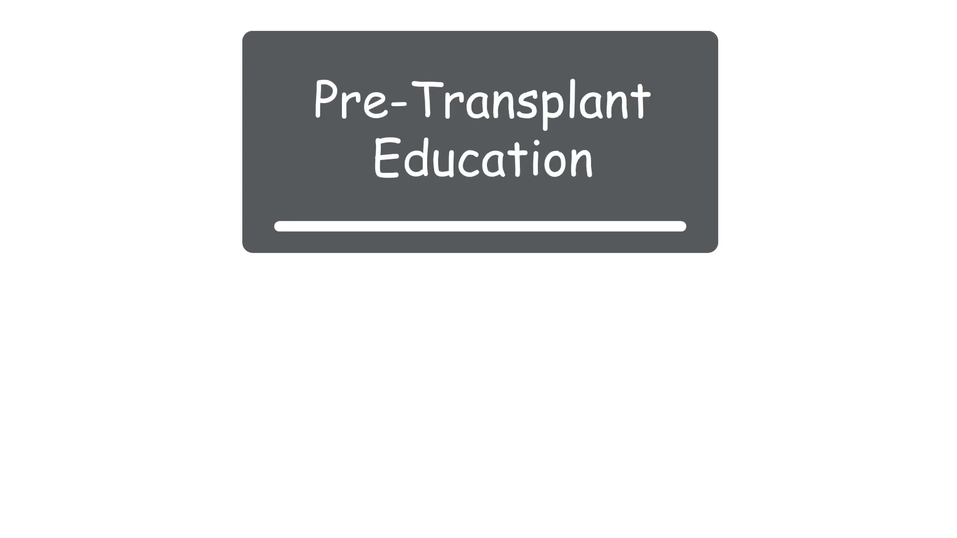